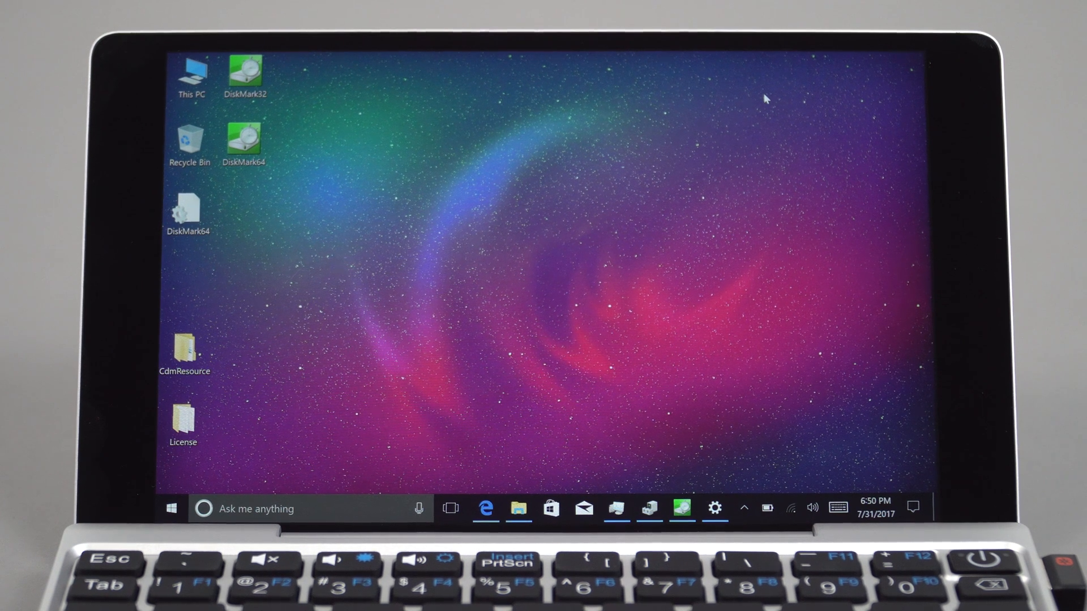
mouse_move(711, 450)
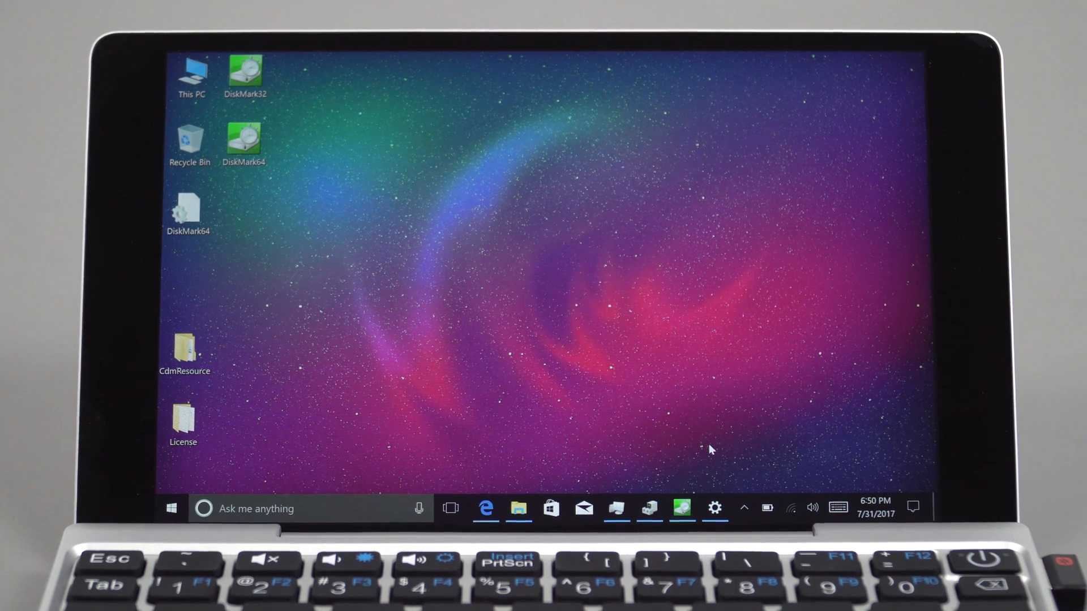
mouse_move(739, 420)
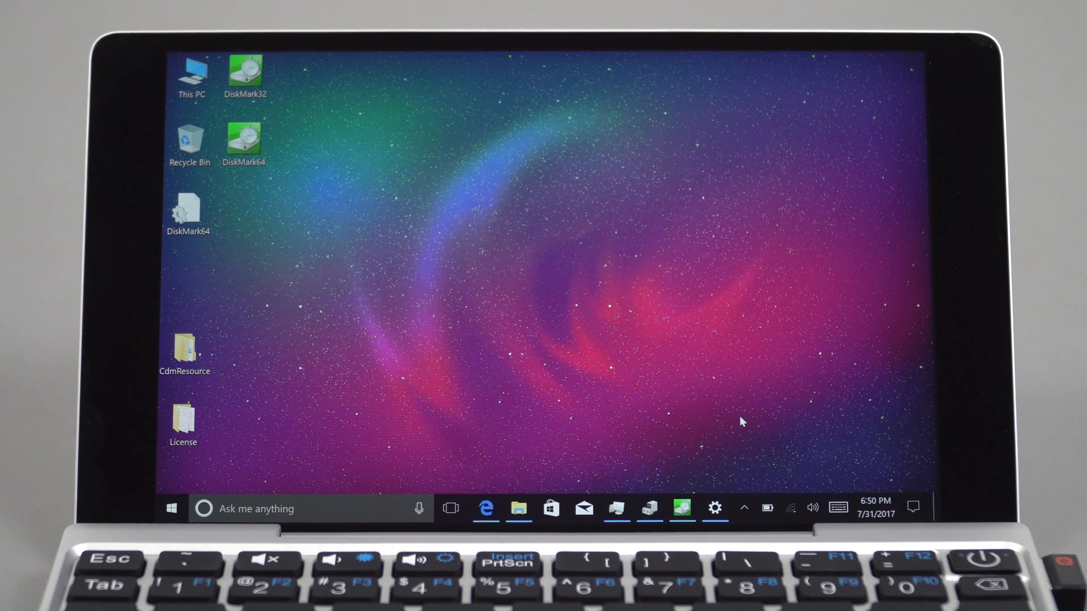
mouse_move(767, 507)
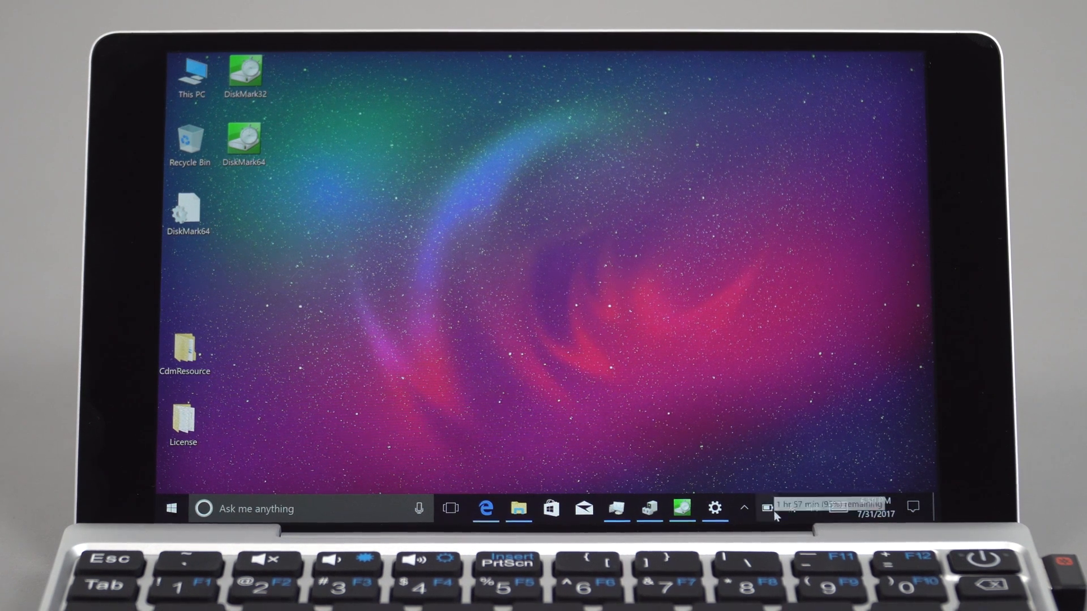
- Adjust screen brightness, then expand Disk drives and Network adapters in Device Manager
click(767, 507)
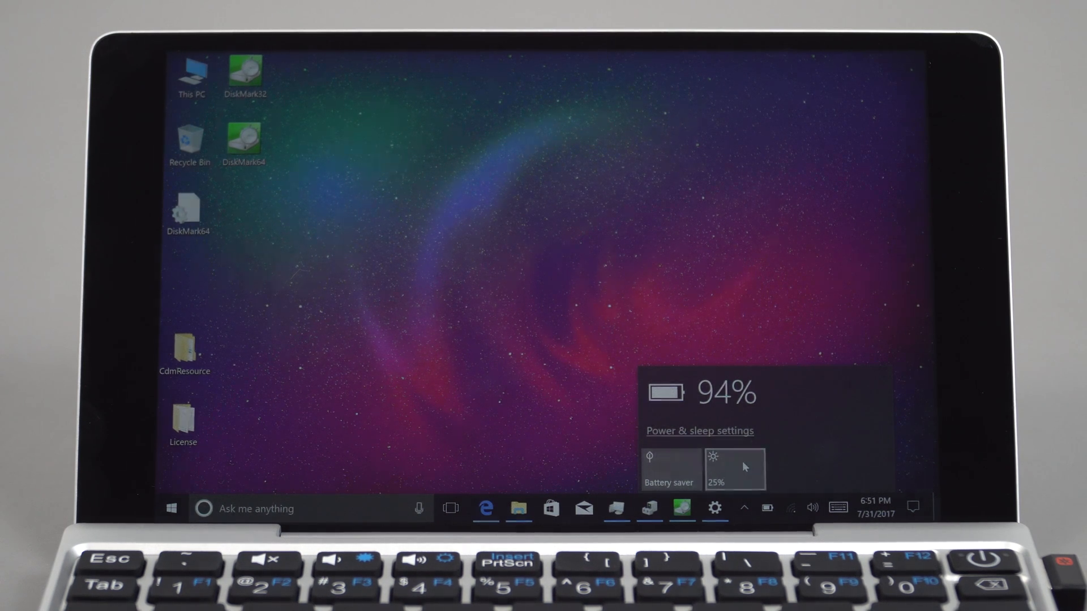
click(745, 467)
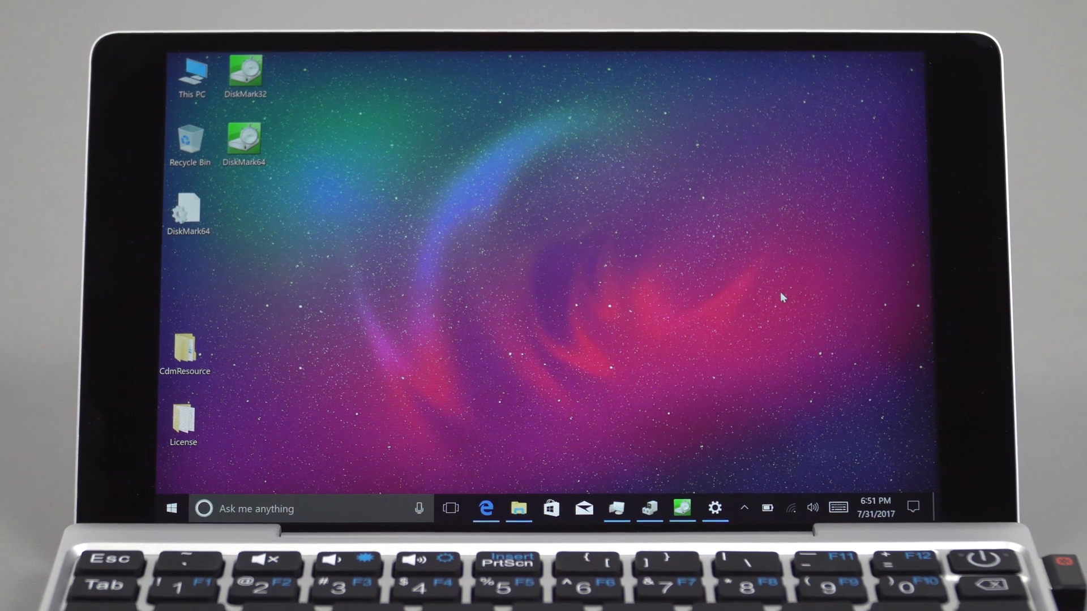
mouse_move(758, 380)
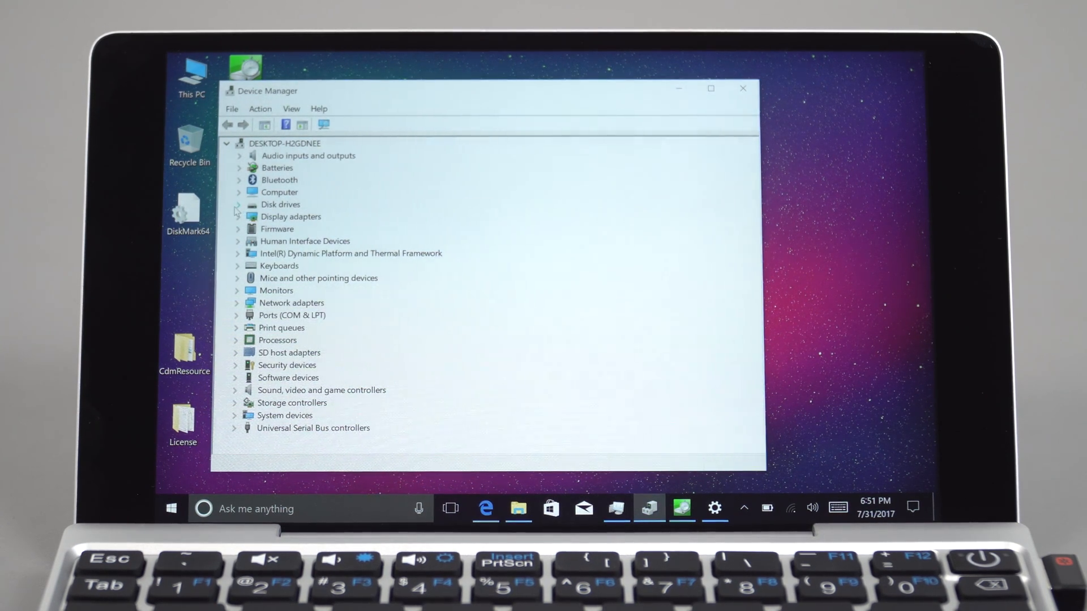
click(238, 204)
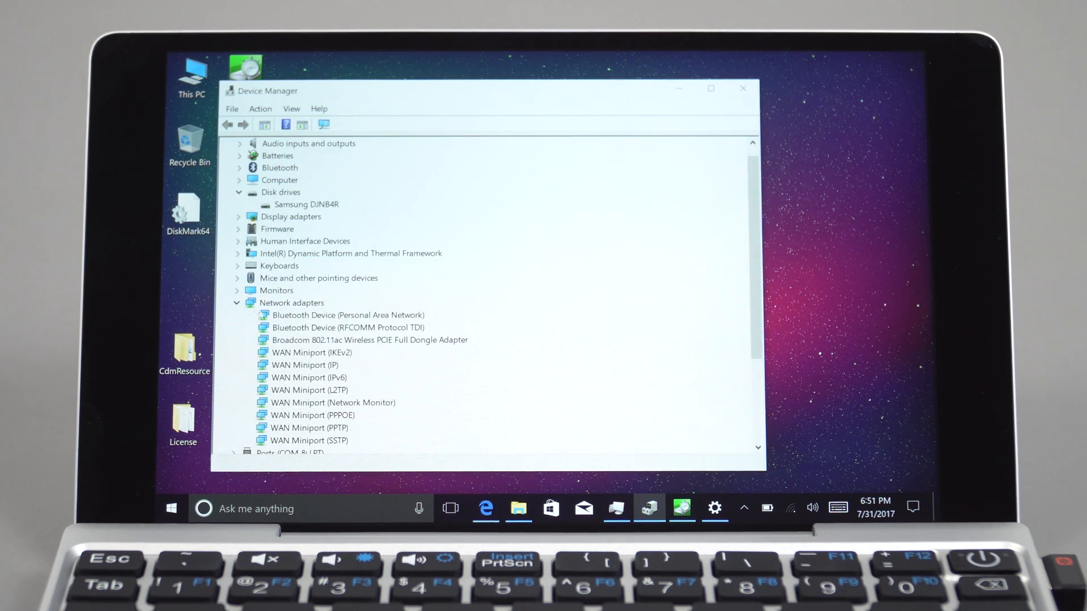
scroll(down, 3)
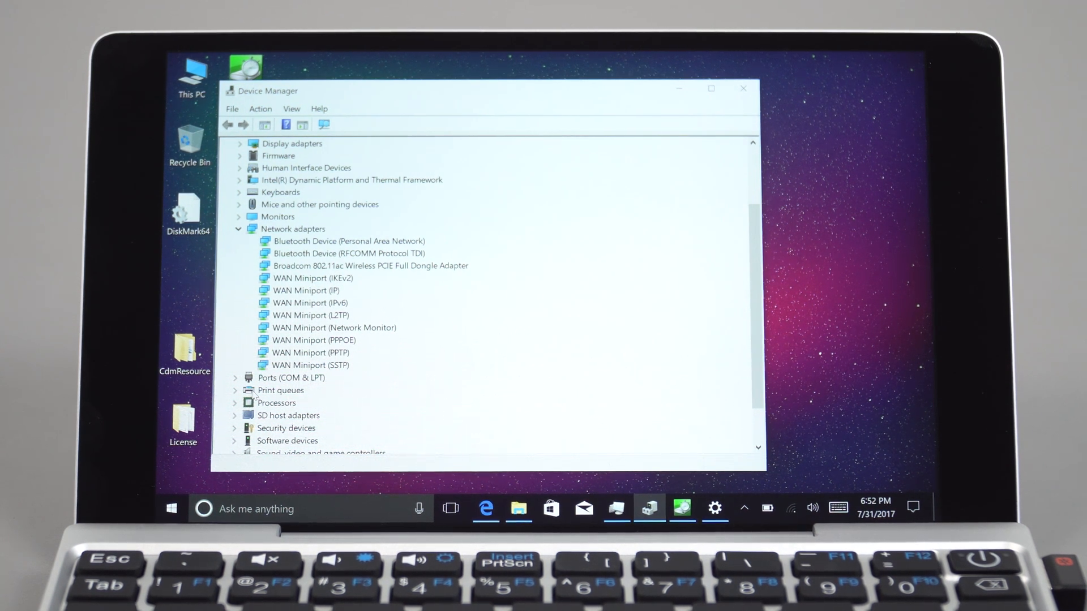
scroll(down, 3)
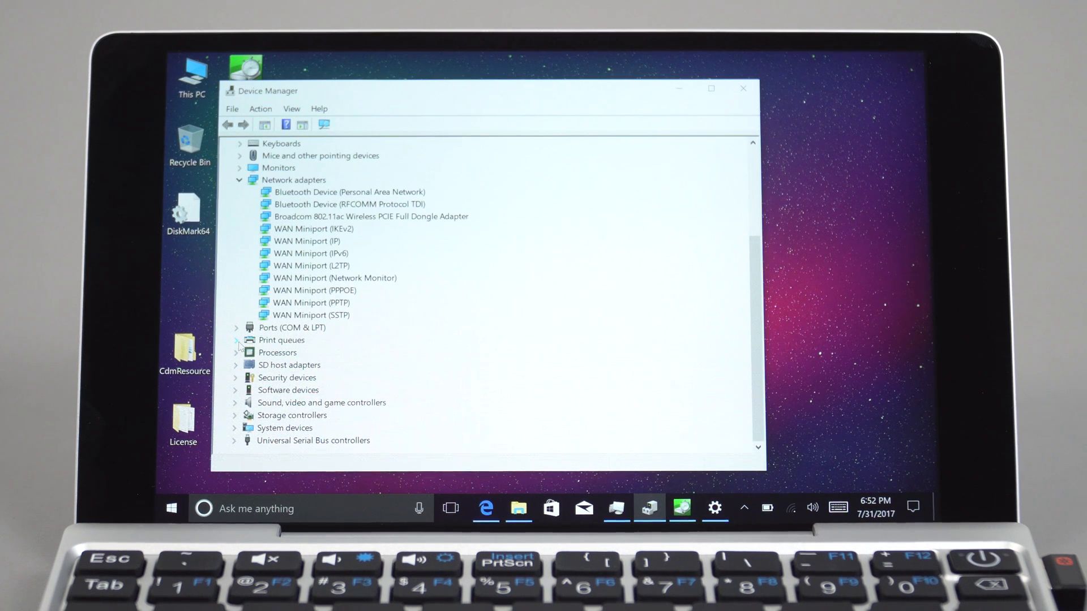
mouse_move(245, 369)
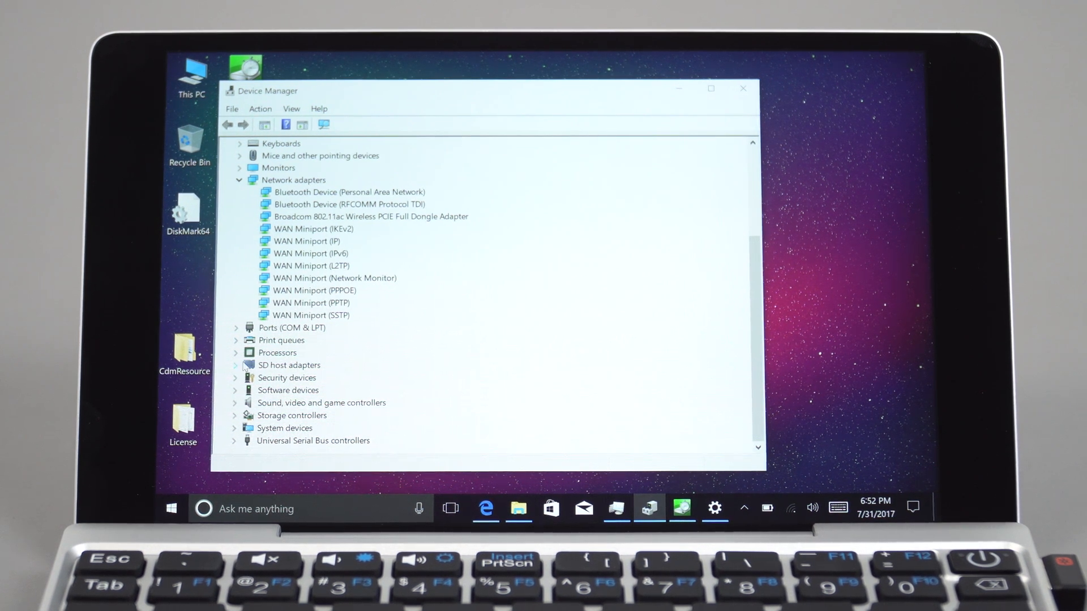
click(234, 353)
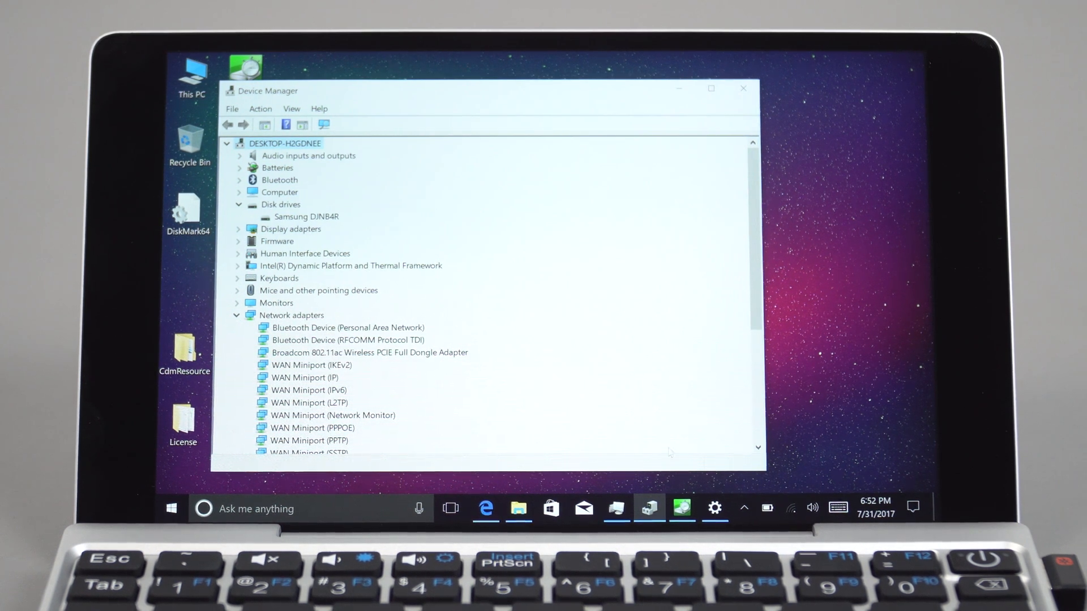
click(683, 507)
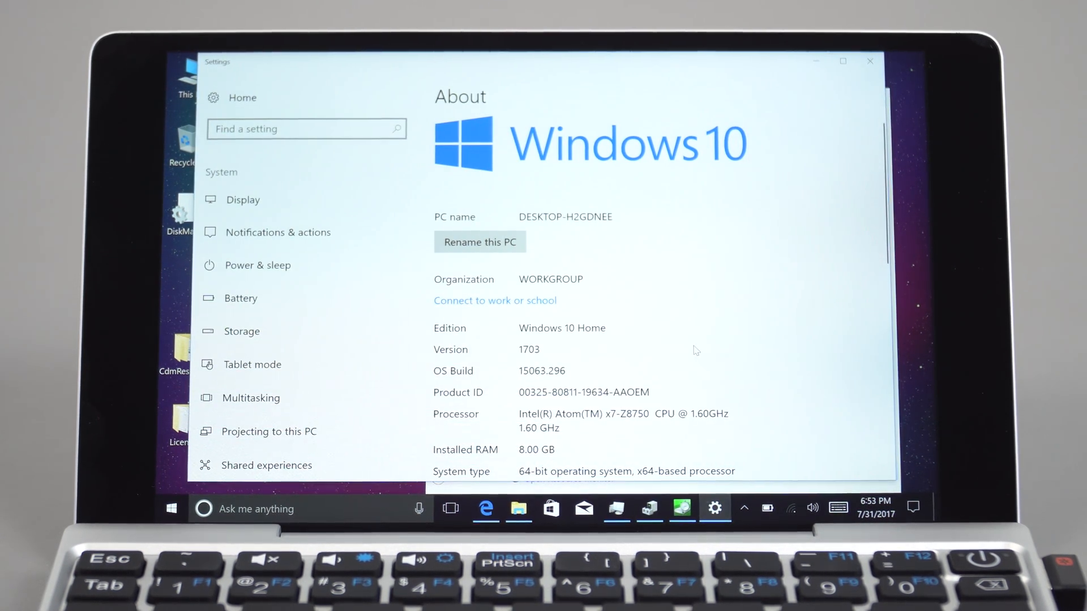
scroll(down, 3)
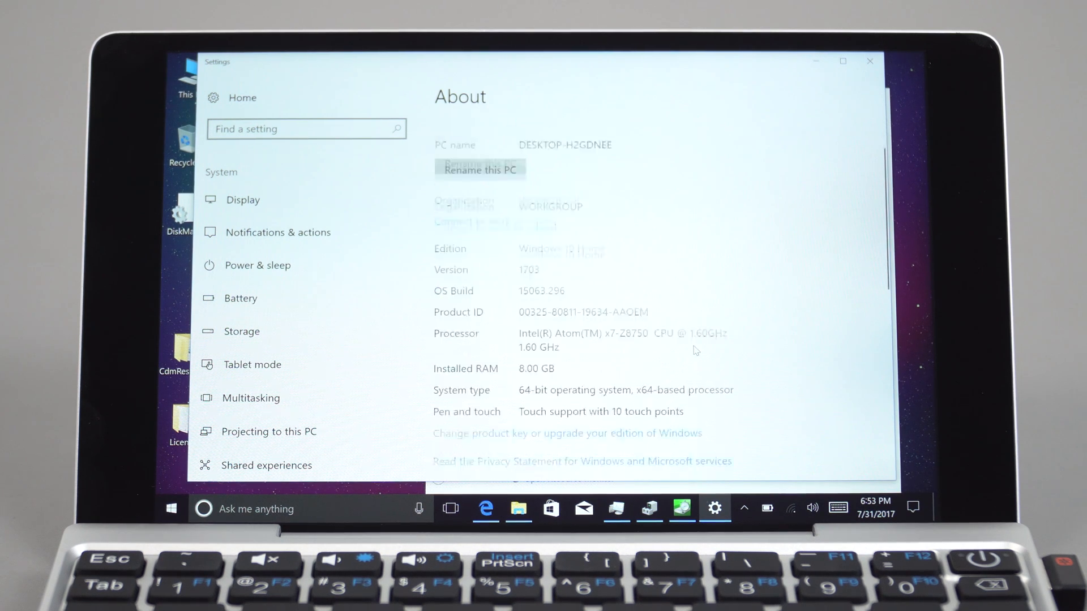
scroll(down, 3)
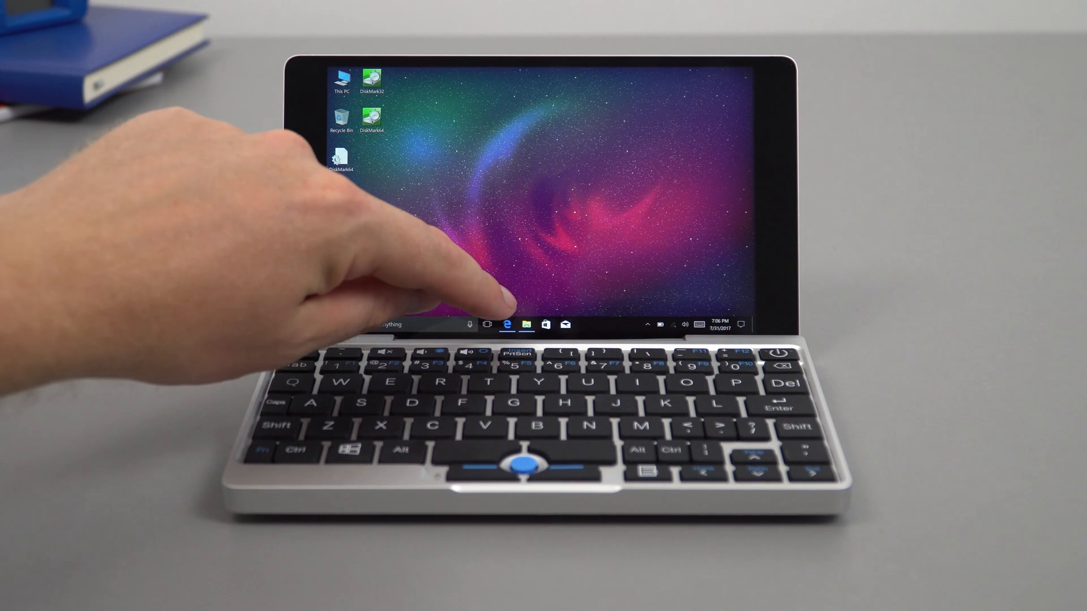
- Switch to Microsoft Edge showing the Carbon Based Lifeforms album on YouTube
click(506, 325)
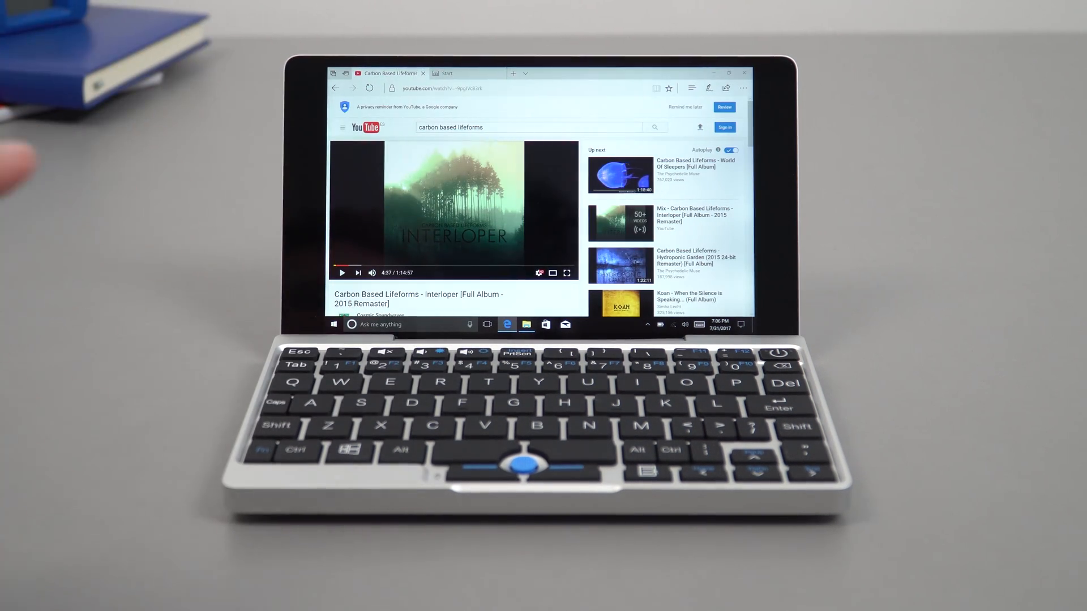